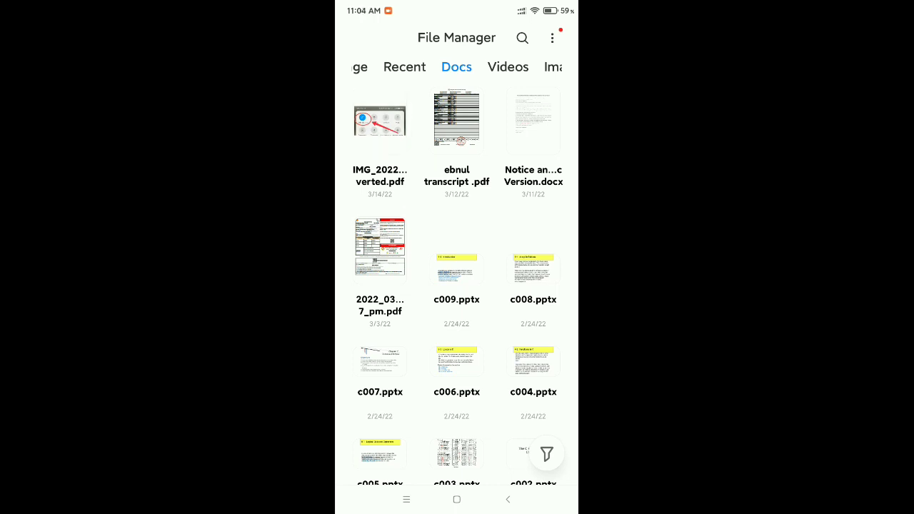
- Reach the App info page for Mi Doc Viewer (Powered by WPS) from the Docs tab
{"action": "left_click", "coordinate": [380, 120]}
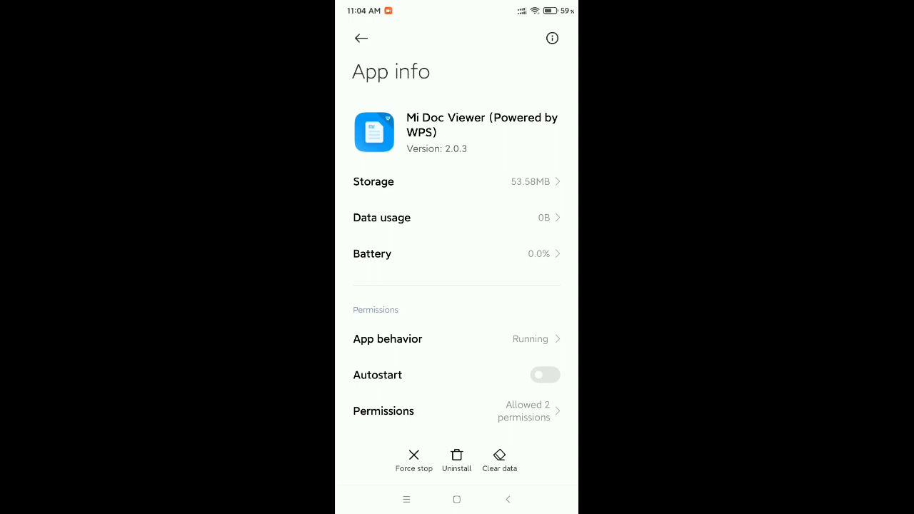
- Leave the Mi Doc Viewer app info page and land on the home screen
{"action": "left_click", "coordinate": [457, 460]}
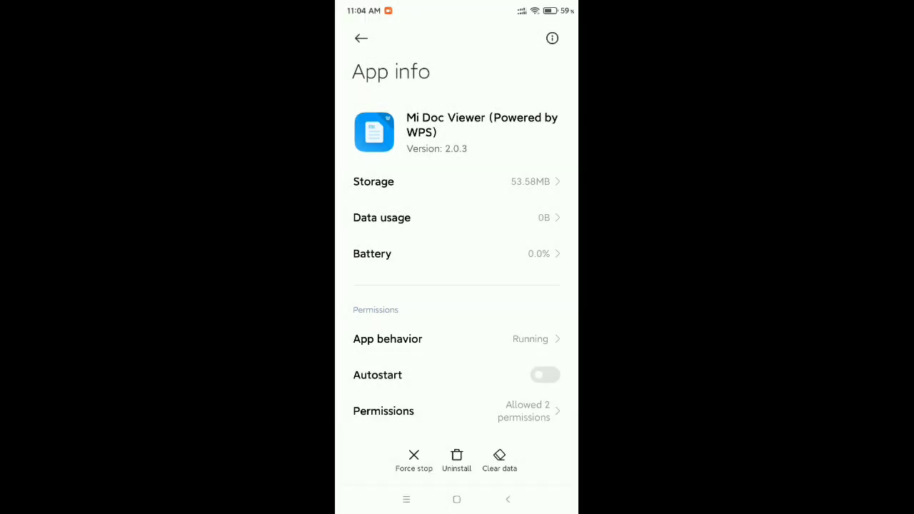
{"action": "left_click", "coordinate": [457, 460]}
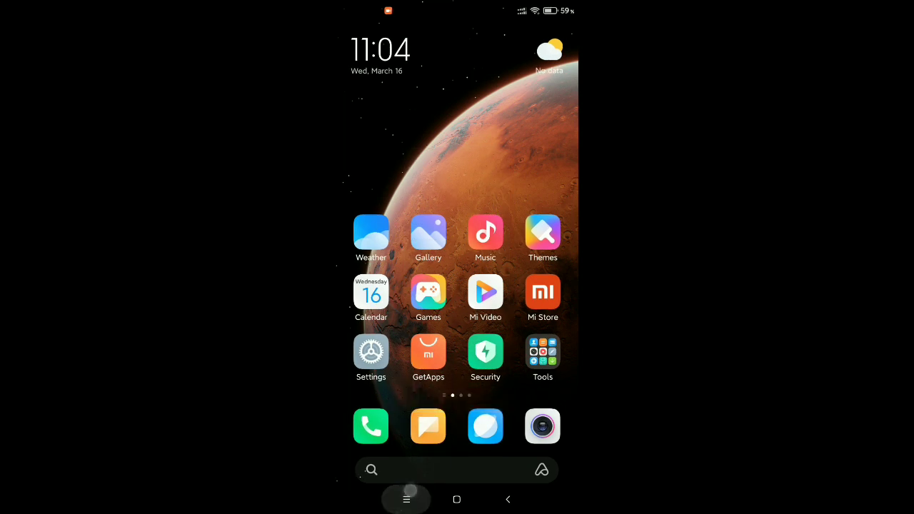
- Pick a PDF in Docs and tick 'Remember my choice' in the Open with sheet
{"action": "left_click", "coordinate": [406, 499]}
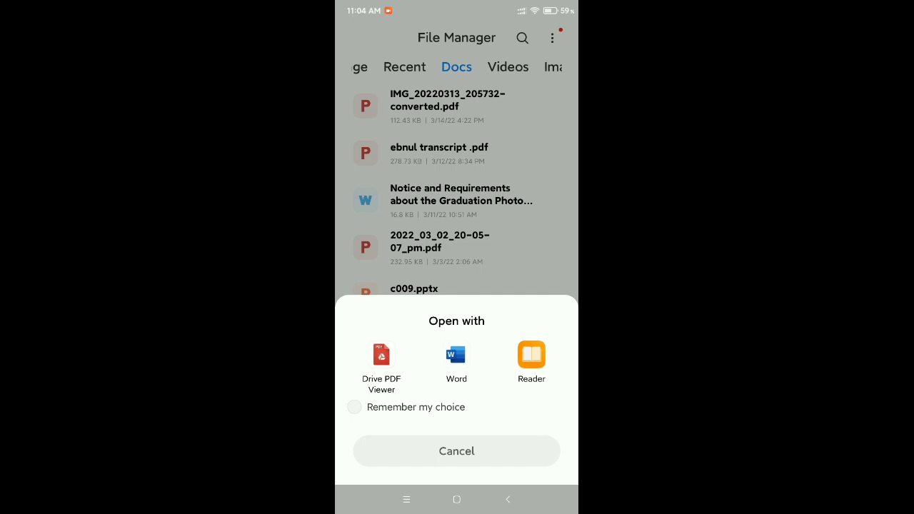
{"action": "left_click", "coordinate": [355, 407]}
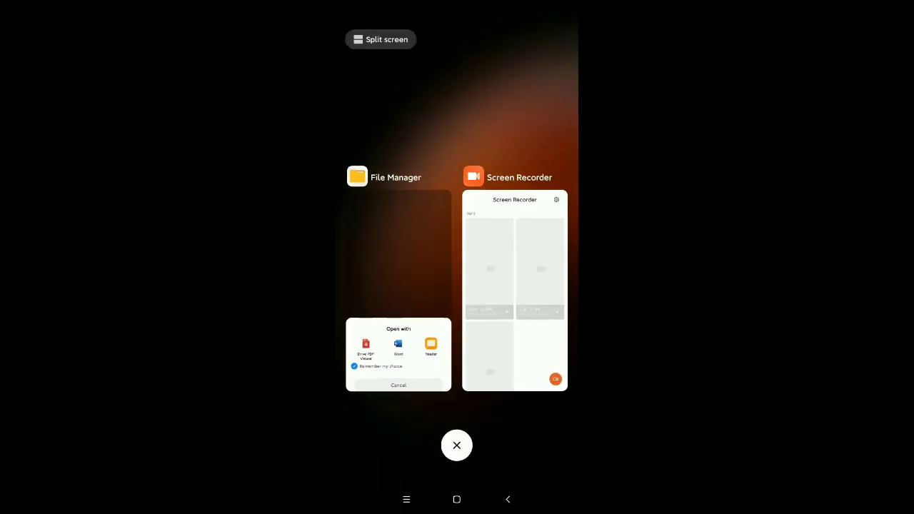
- Dismiss recents and relaunch File Manager to its Docs list with no chooser showing
{"action": "left_click", "coordinate": [457, 445]}
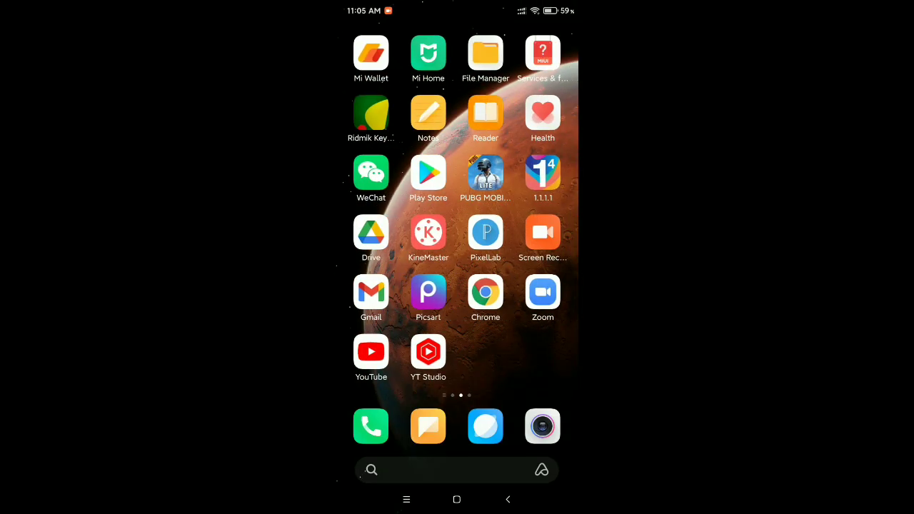
{"action": "left_click", "coordinate": [485, 54]}
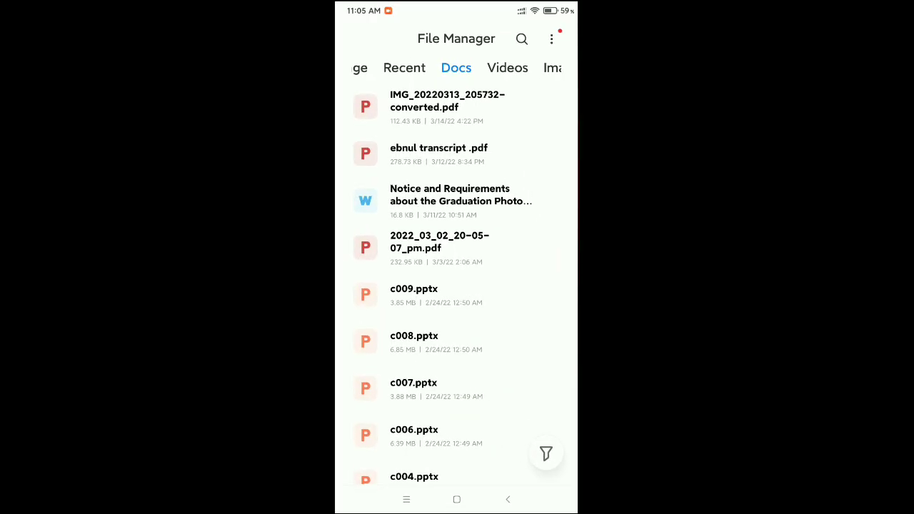